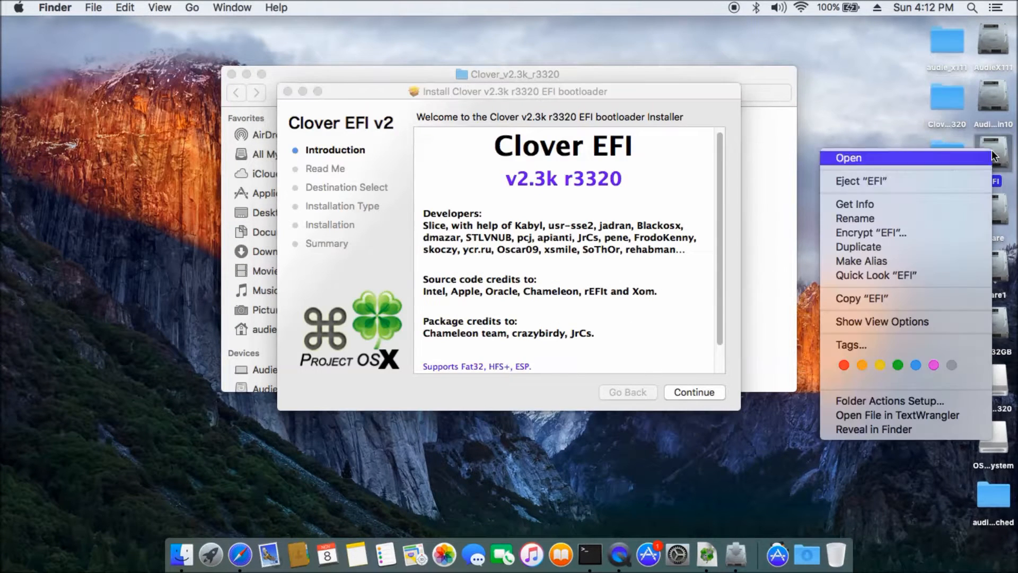
Move past the intro and read-me, then customise the install for UEFI booting only
left_click(694, 391)
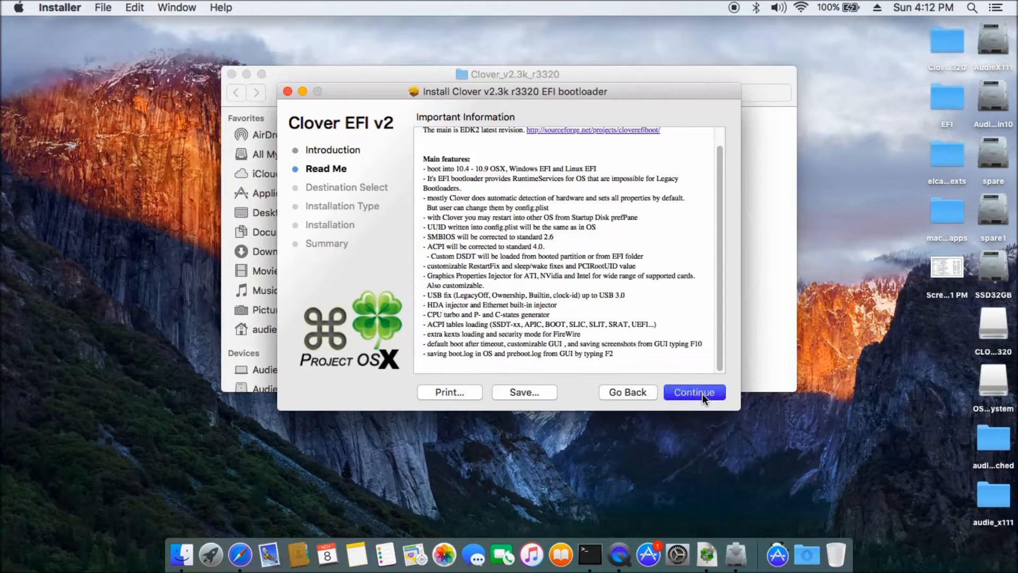
left_click(693, 391)
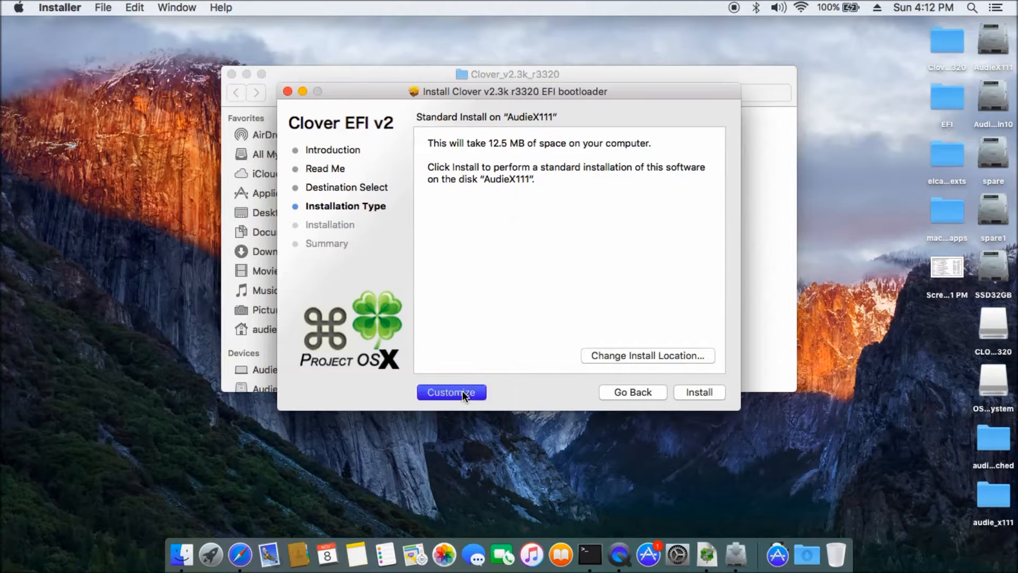
left_click(450, 392)
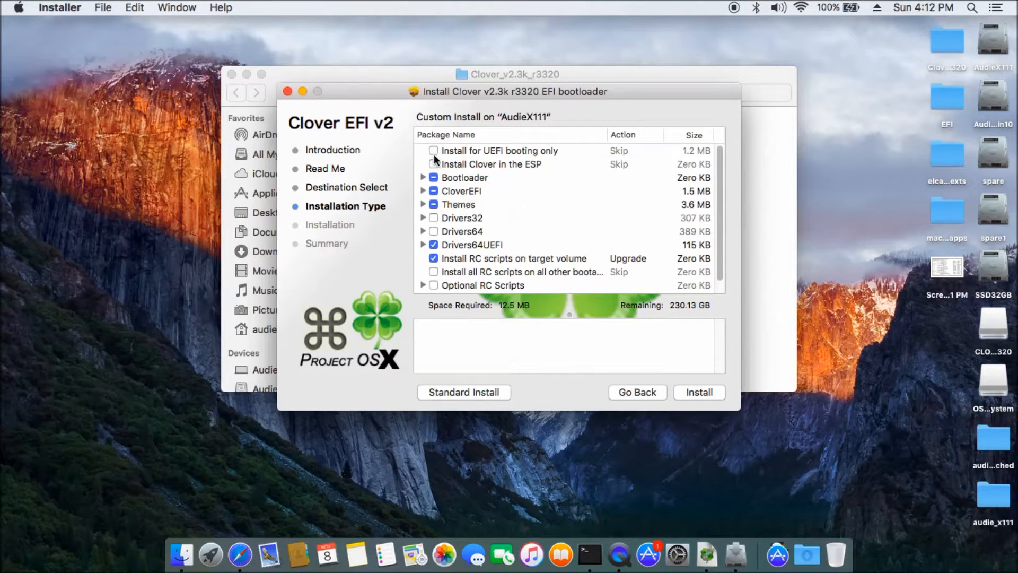
left_click(434, 150)
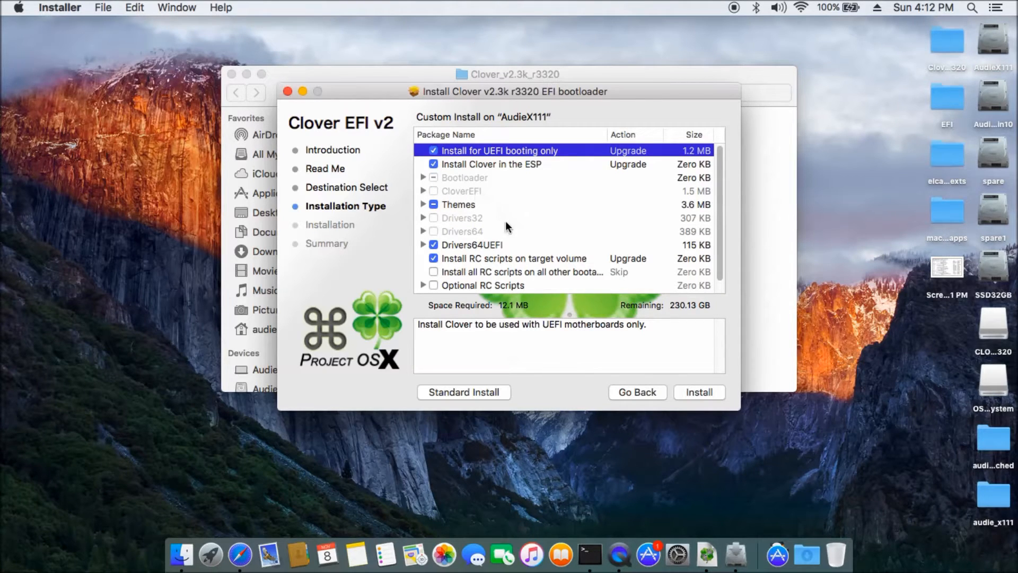
mouse_move(706, 411)
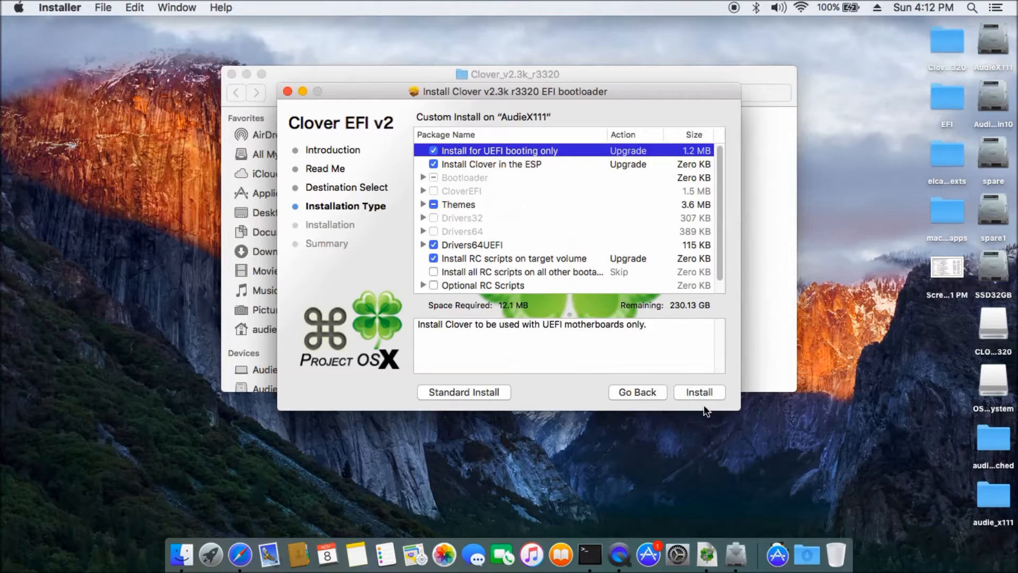
Start the Clover install and authorise it with the admin password
left_click(698, 391)
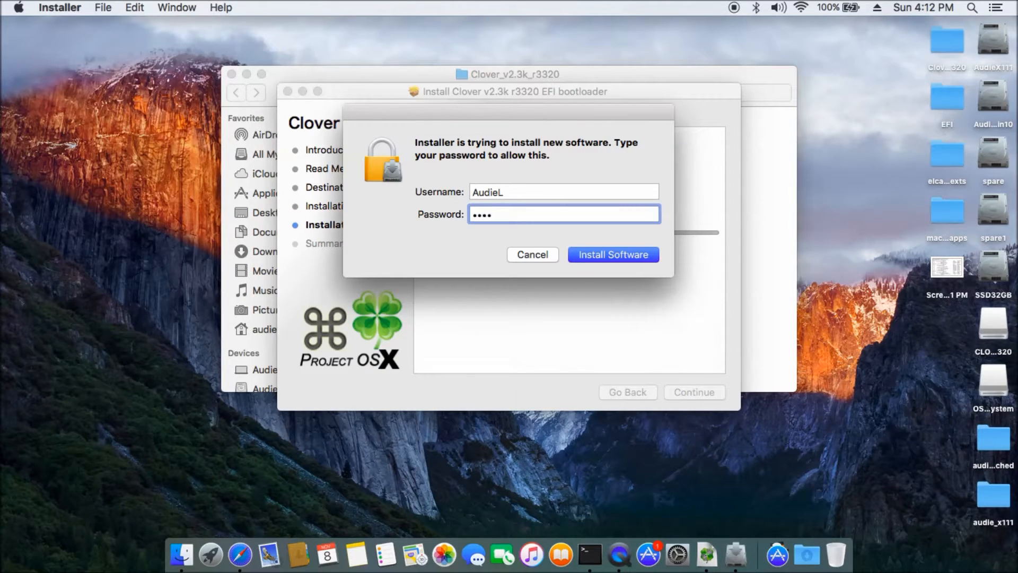
left_click(612, 254)
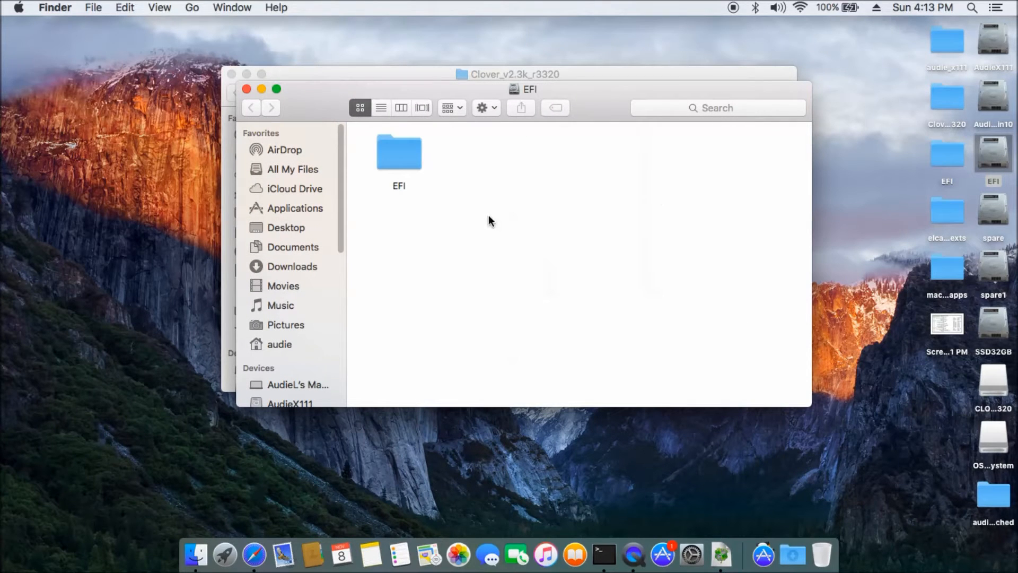
Browse into the EFI folder and then the Microsoft folder on the EFI partition
double_click(399, 152)
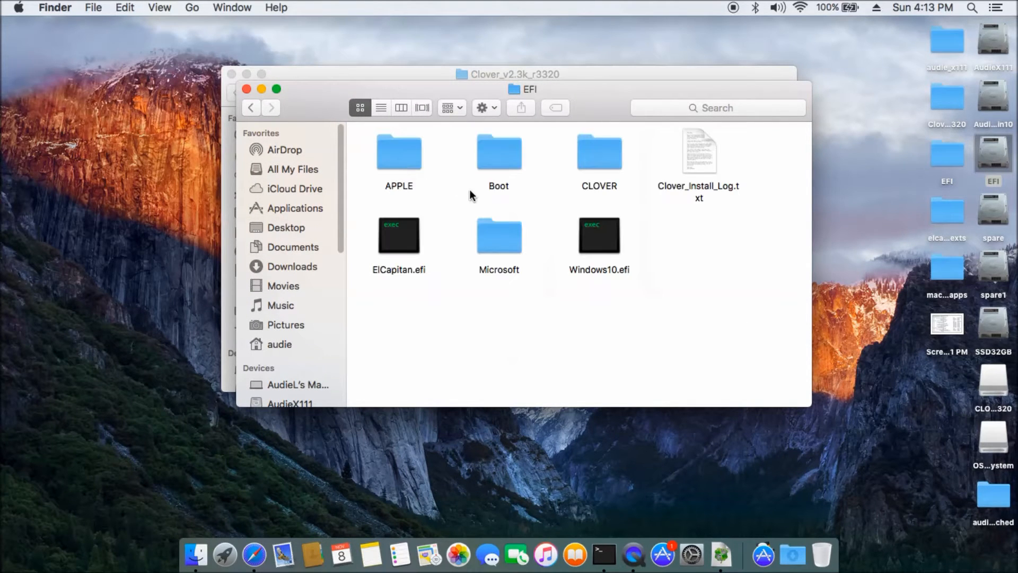
left_click(499, 235)
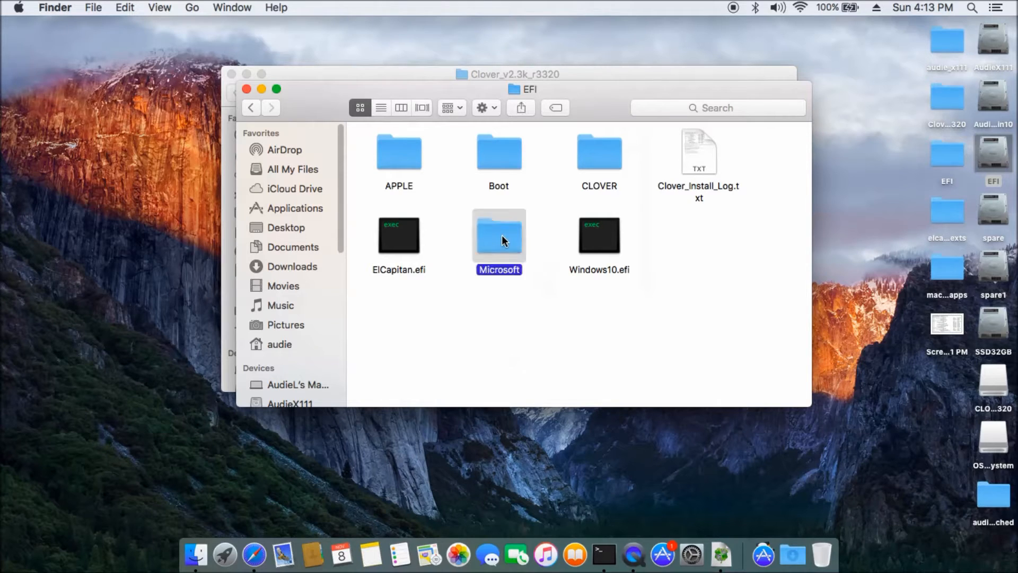
double_click(498, 152)
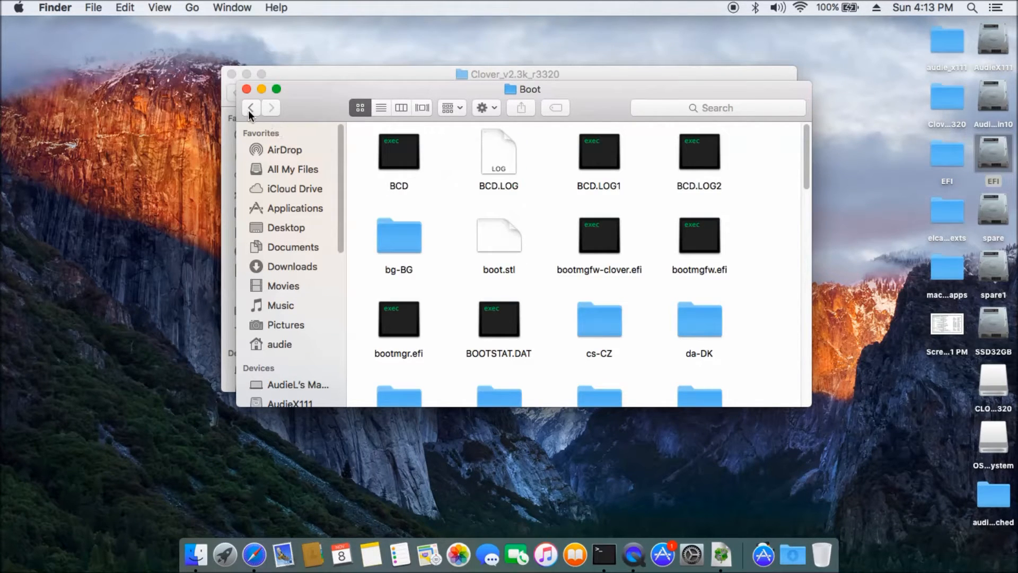
mouse_move(694, 276)
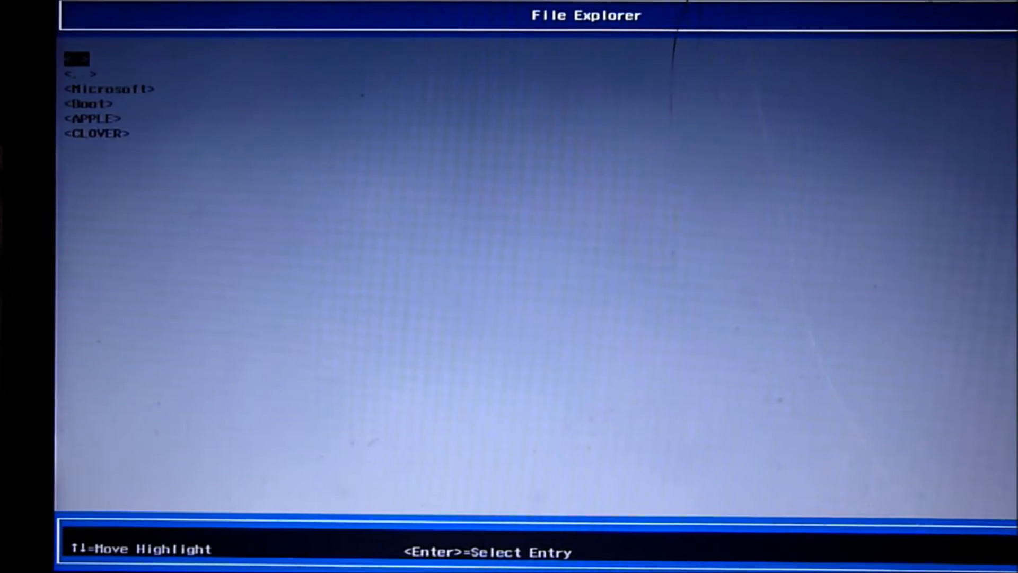
Move the firmware File Explorer highlight down to the Microsoft folder
key("Down")
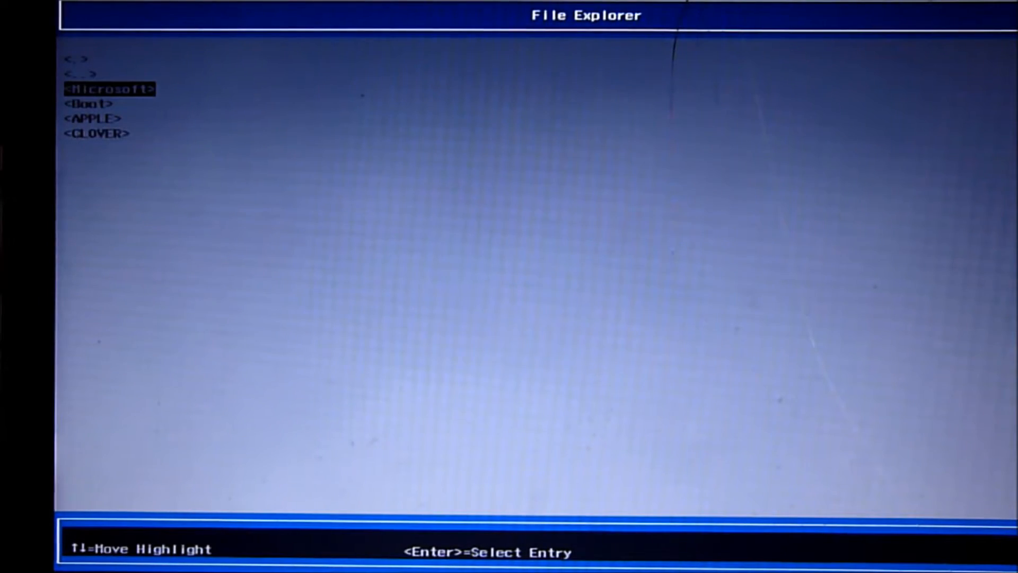
key("down")
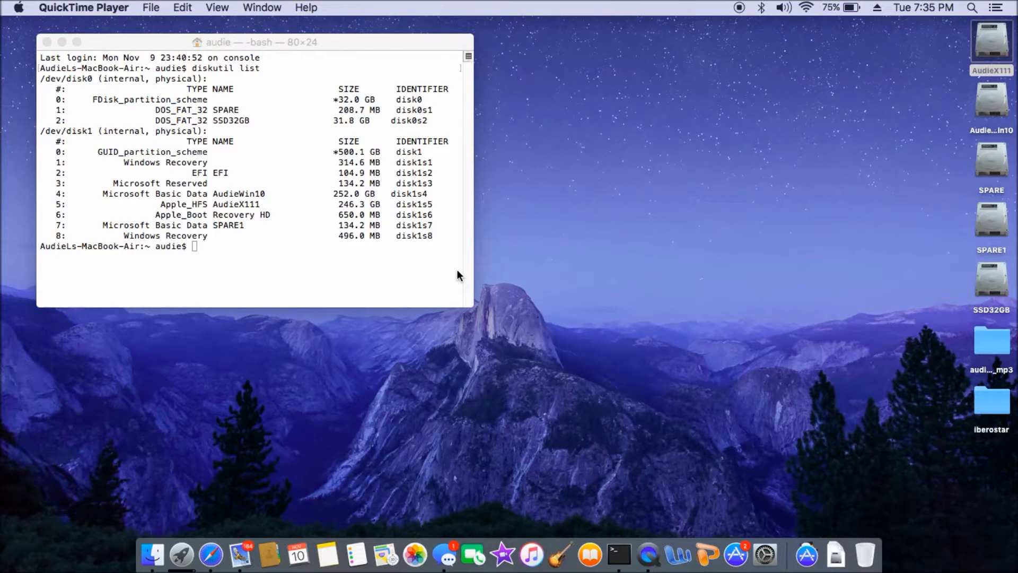
mouse_move(224, 175)
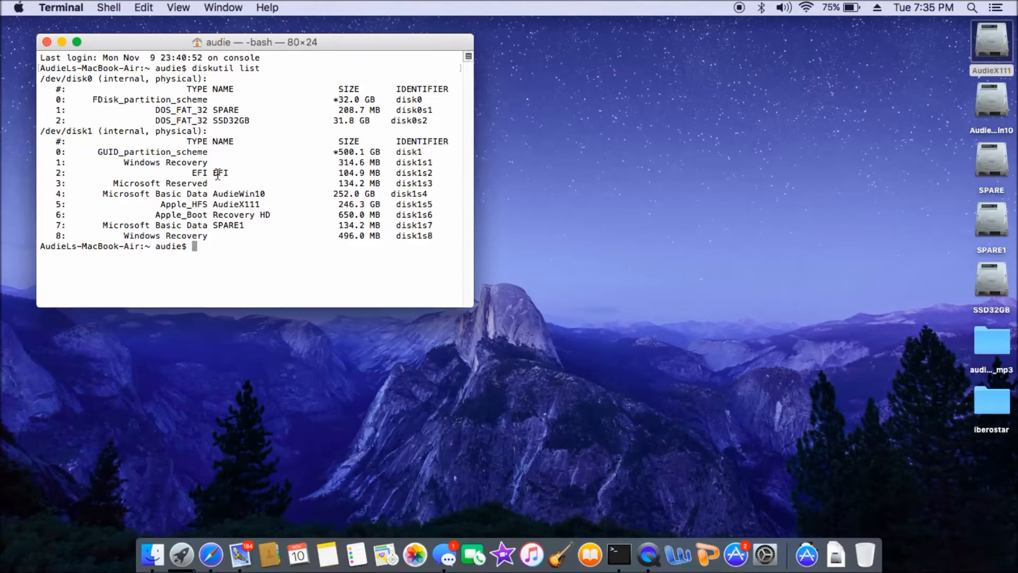
mouse_move(325, 189)
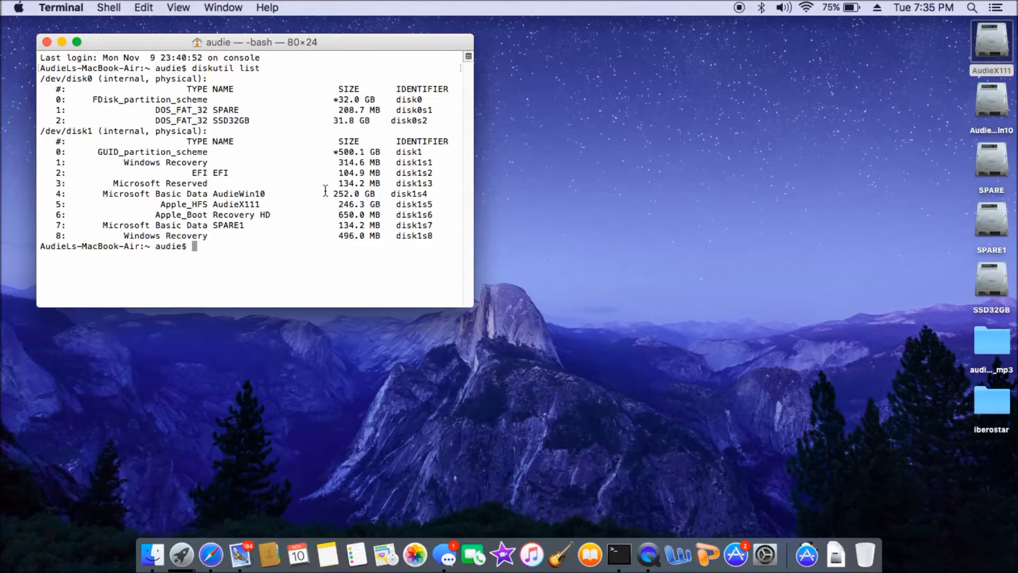
Pick out the 104.9 MB EFI partition disk1s2 in the diskutil listing
double_click(349, 173)
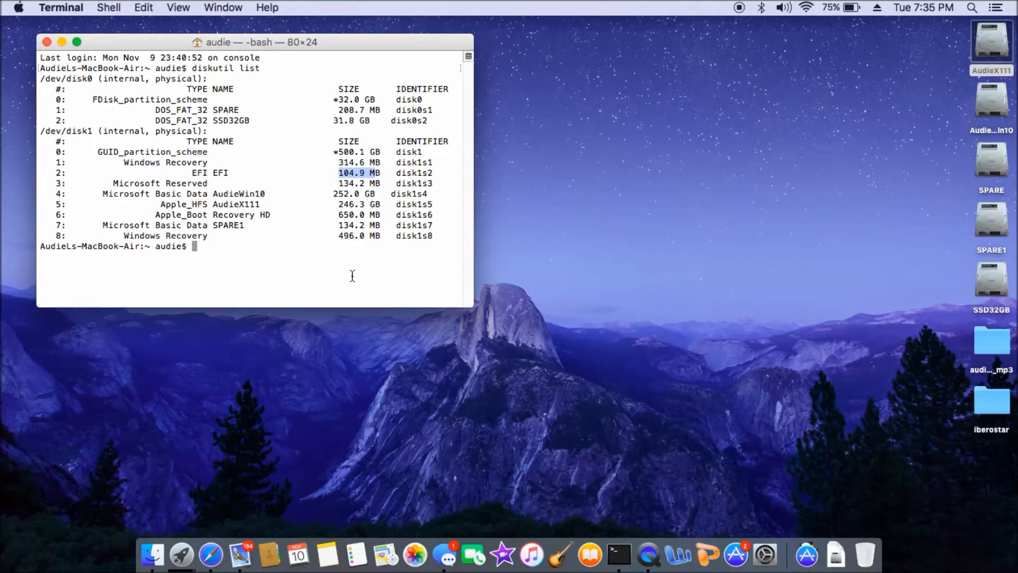
left_click(803, 553)
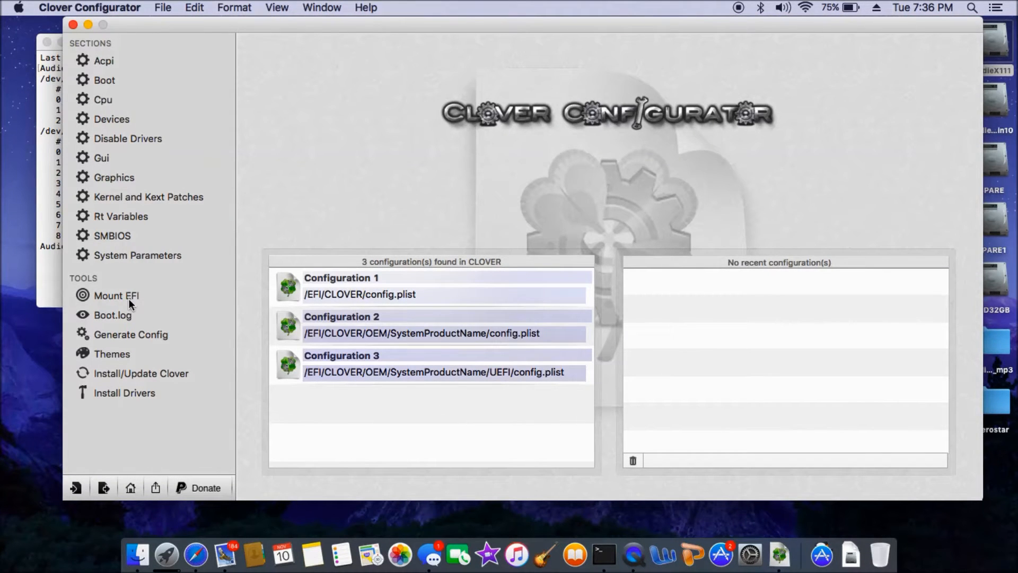
Mount the EFI partition via Mount EFI with the admin password and view its contents
left_click(115, 296)
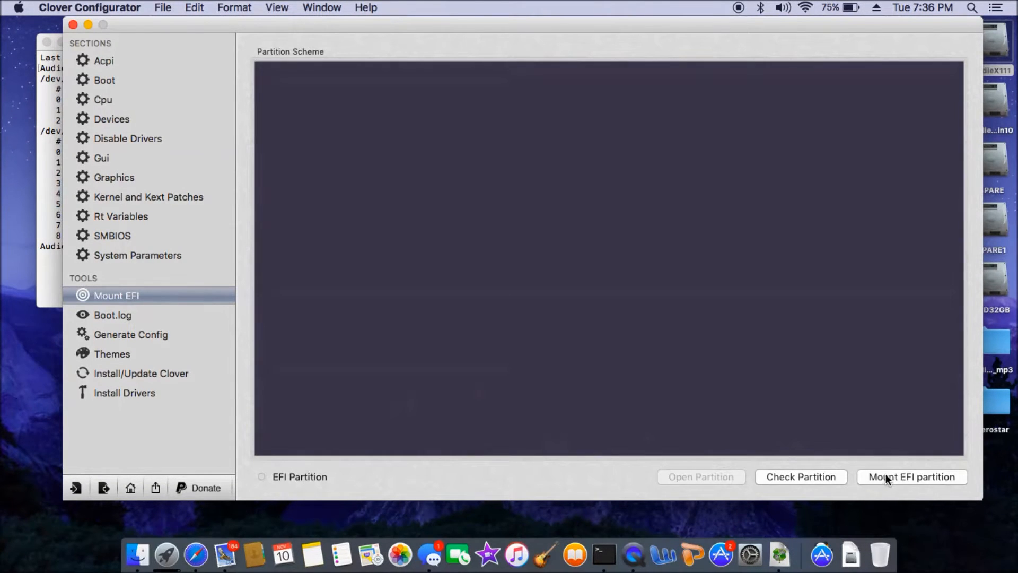
left_click(912, 476)
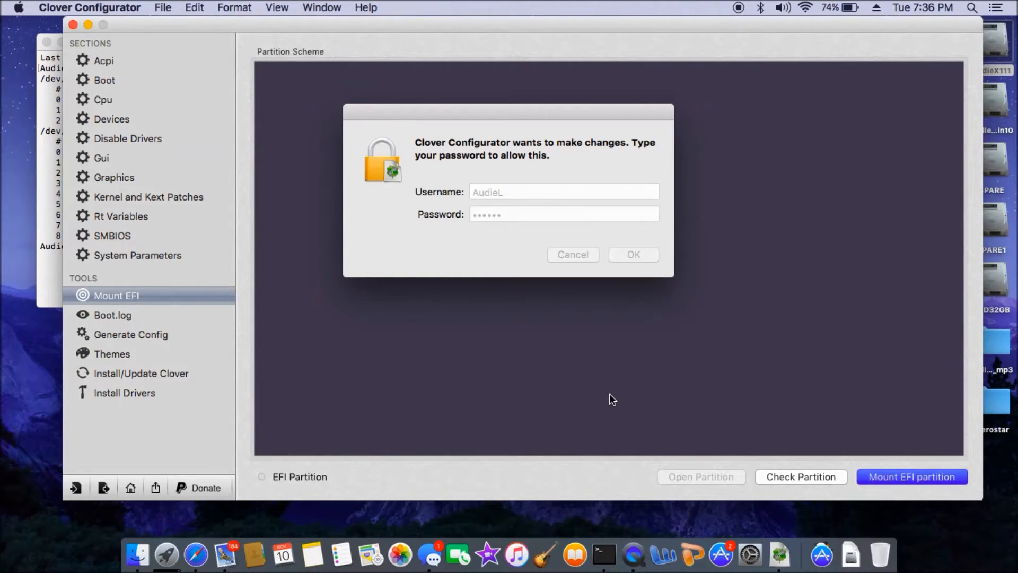
left_click(632, 254)
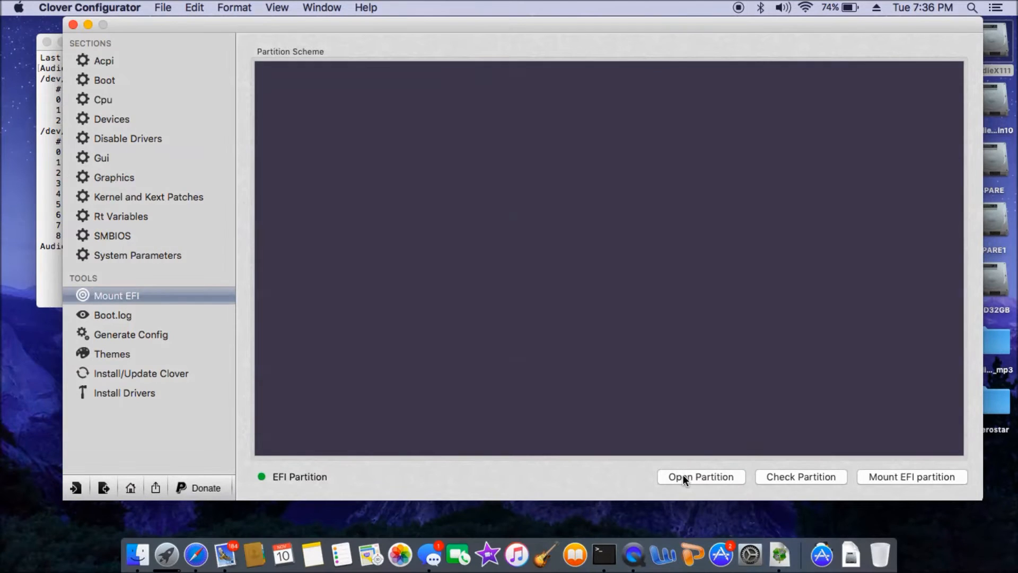
left_click(701, 476)
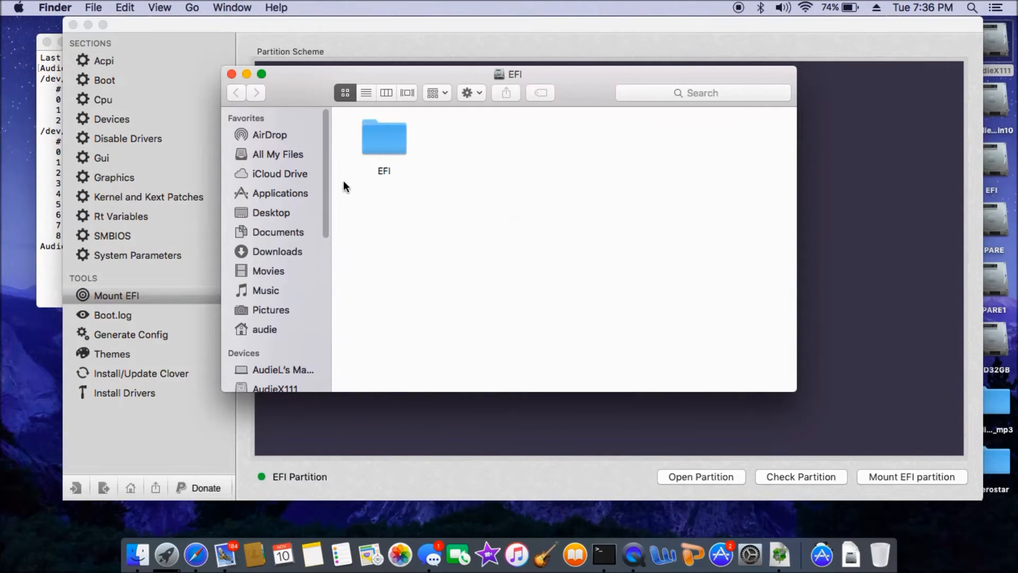
Close the EFI partition's Finder window and quit Clover Configurator
left_click(384, 137)
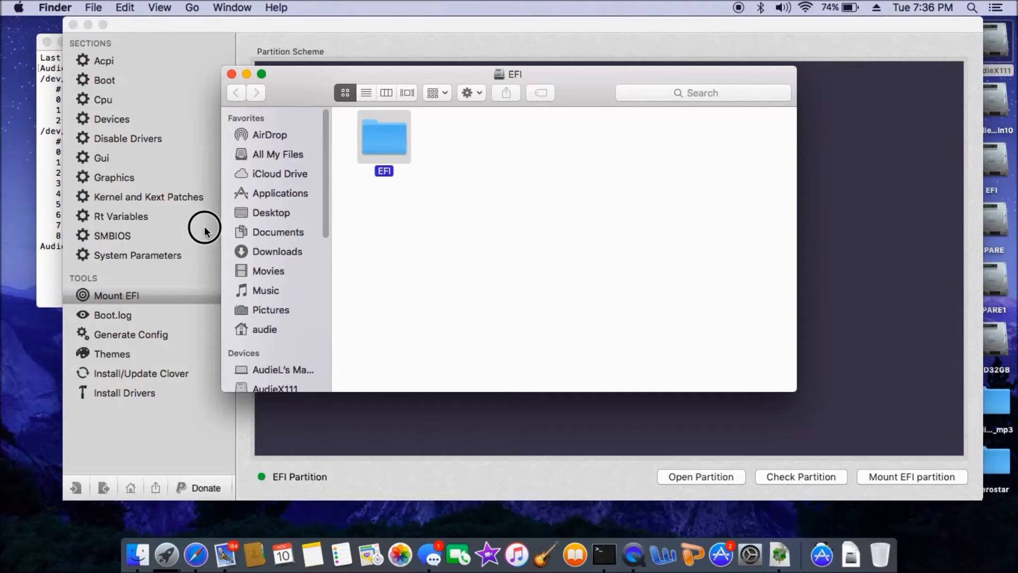
mouse_move(162, 337)
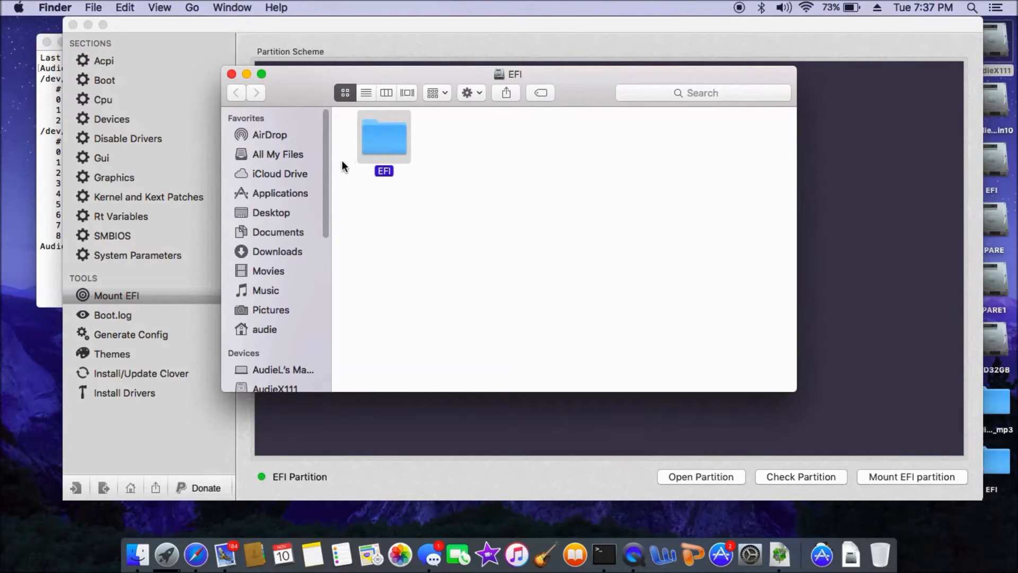
left_click(231, 74)
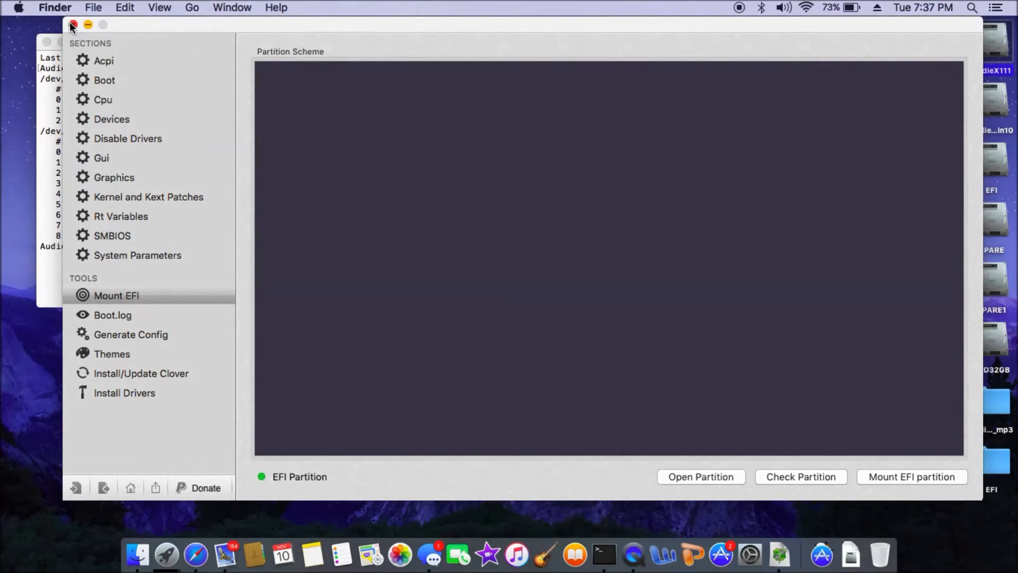
left_click(73, 24)
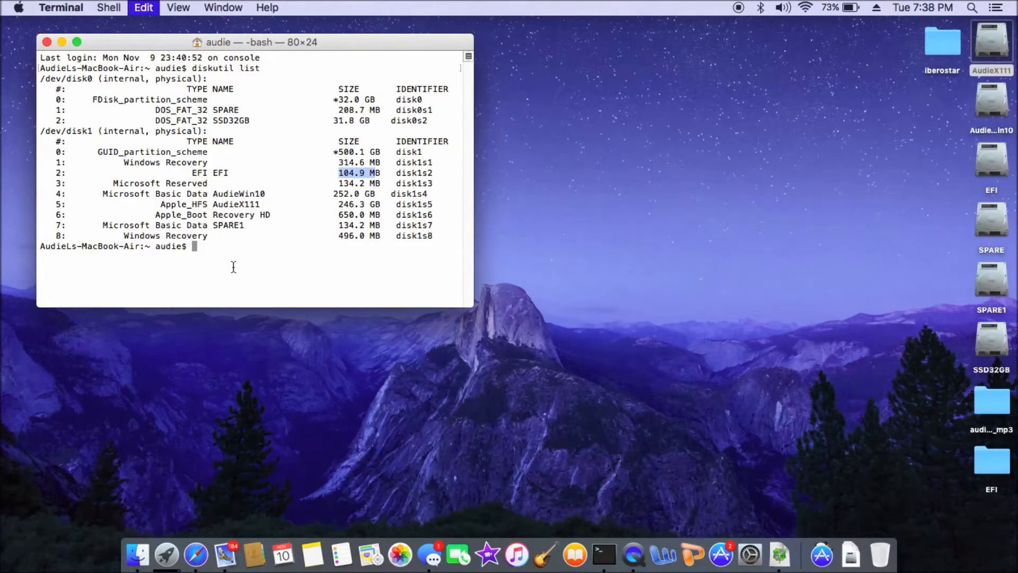
Prepare 'newfs_msdos -v EFI /dev/disk1s2' to format partition 2 as FAT
type("newfs_msdos -v EFI /dev/disk1s2")
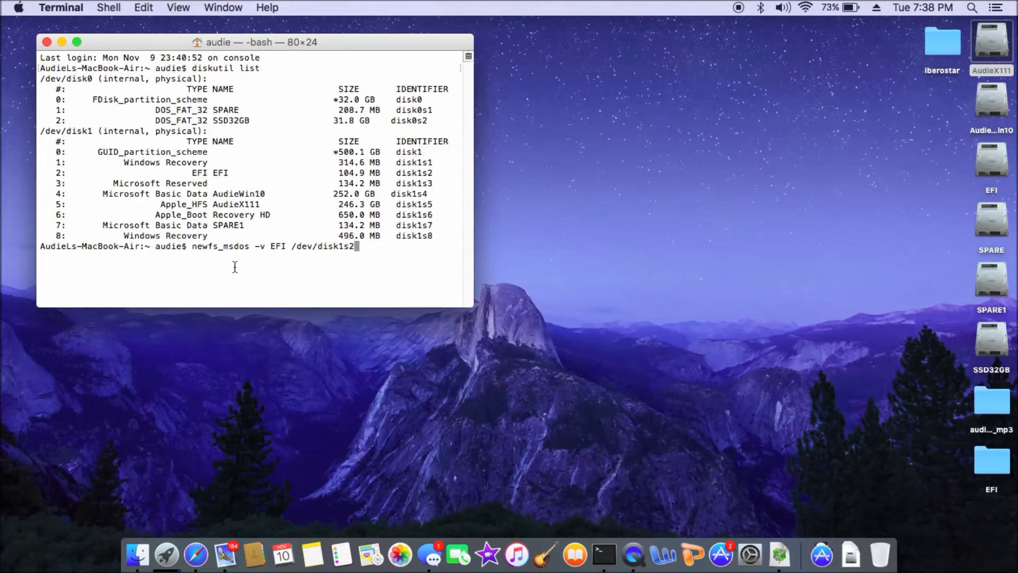
mouse_move(346, 284)
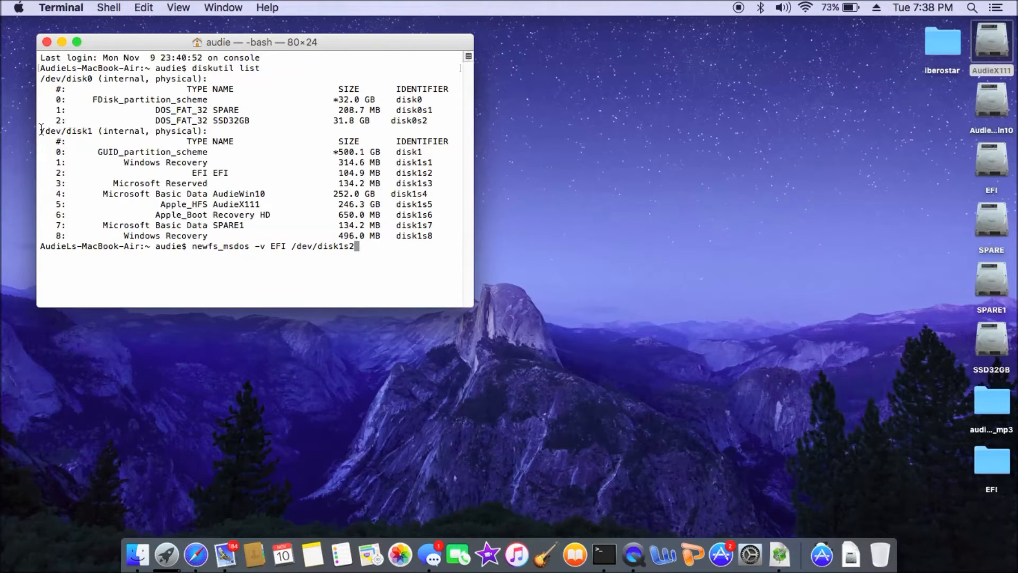
double_click(64, 131)
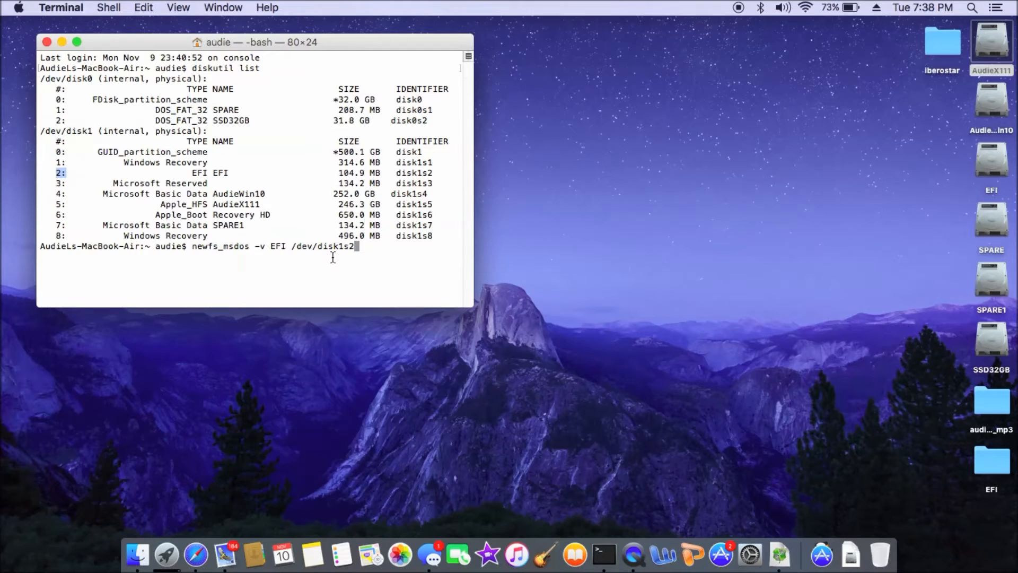
mouse_move(317, 184)
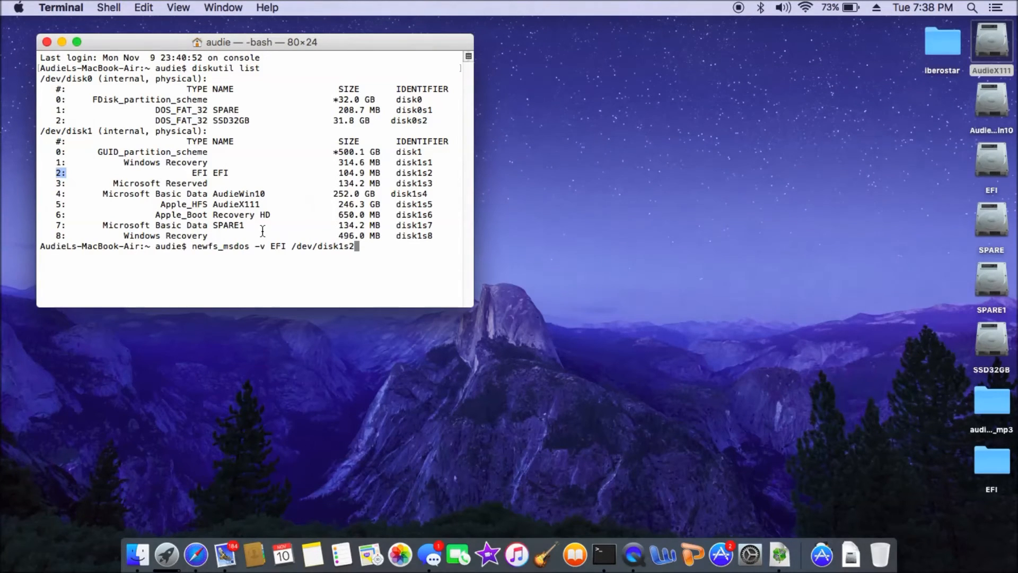
mouse_move(949, 180)
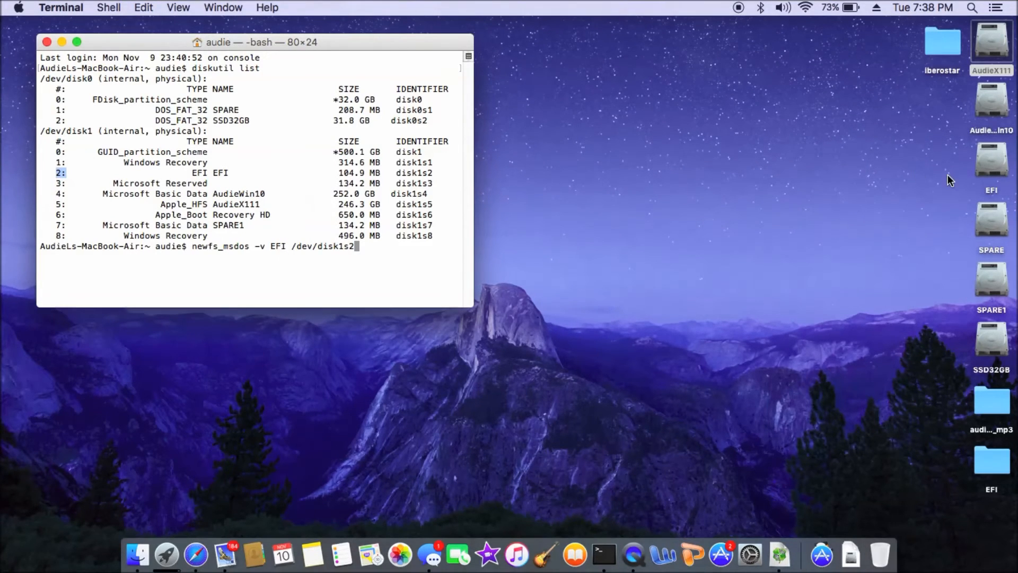
mouse_move(930, 188)
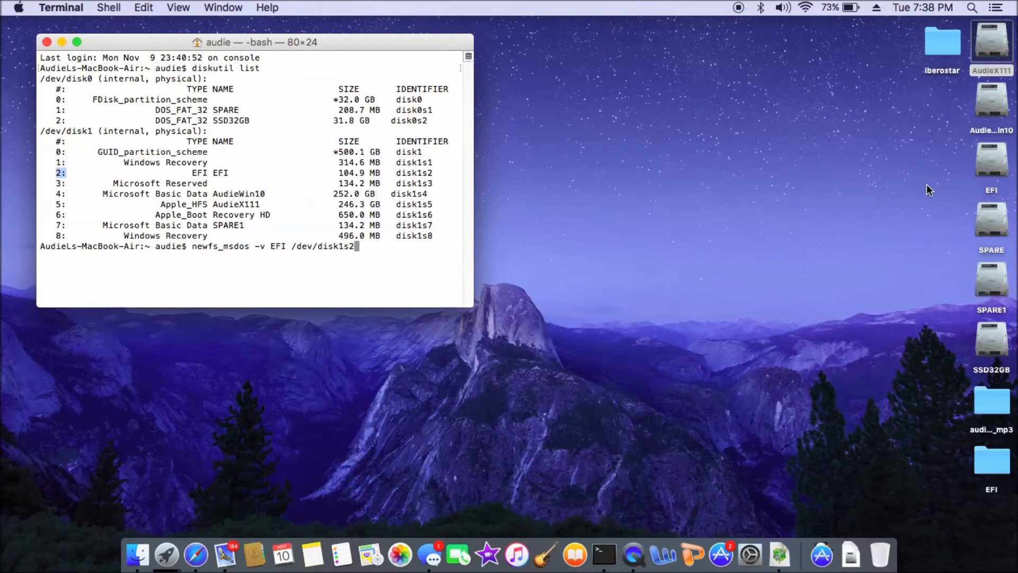
Reopen the mounted EFI partition drive from the desktop
left_click(990, 165)
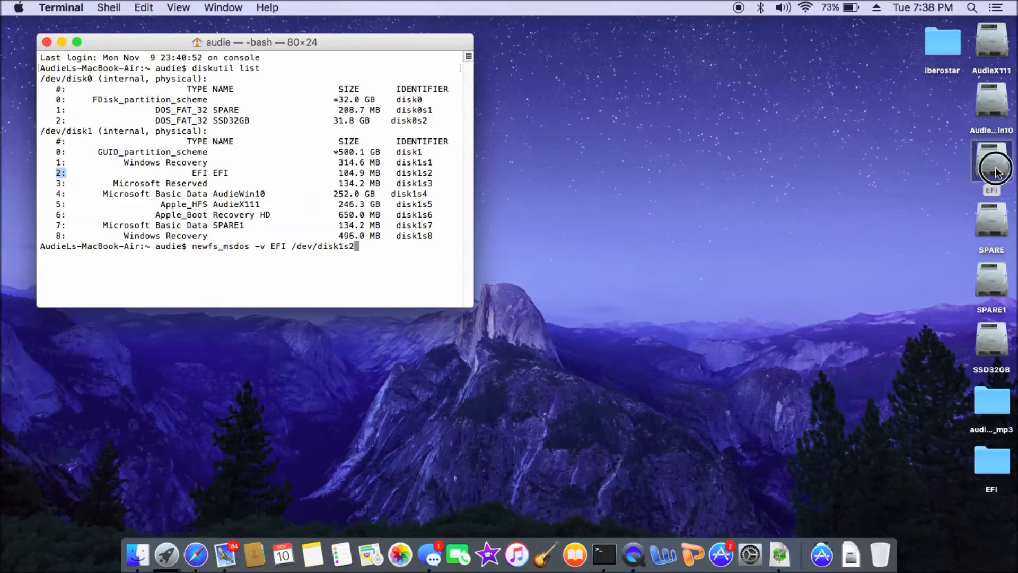
double_click(991, 160)
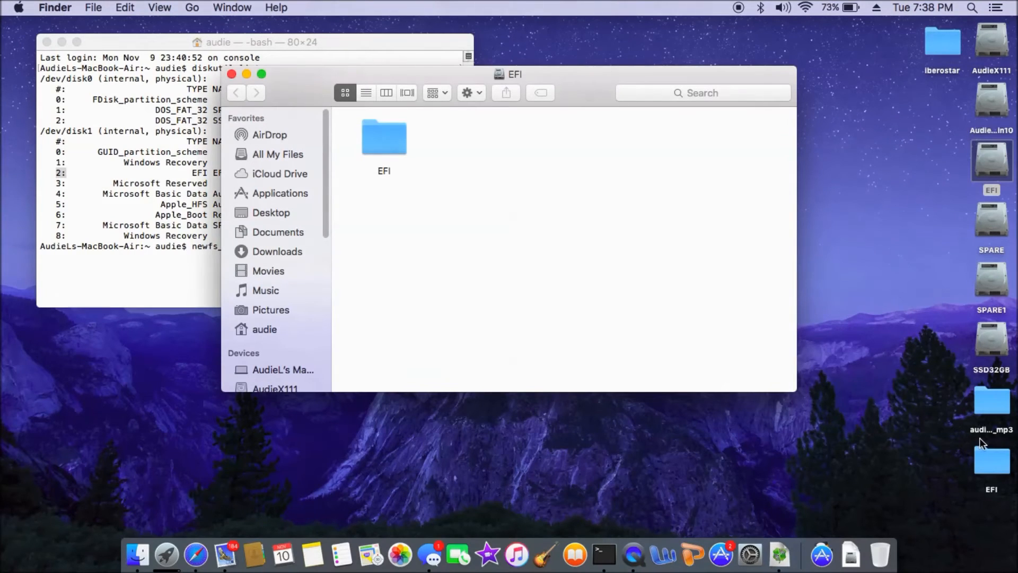
Drag the desktop EFI folder into the EFI partition to copy it
left_click_drag(992, 454, 786, 328)
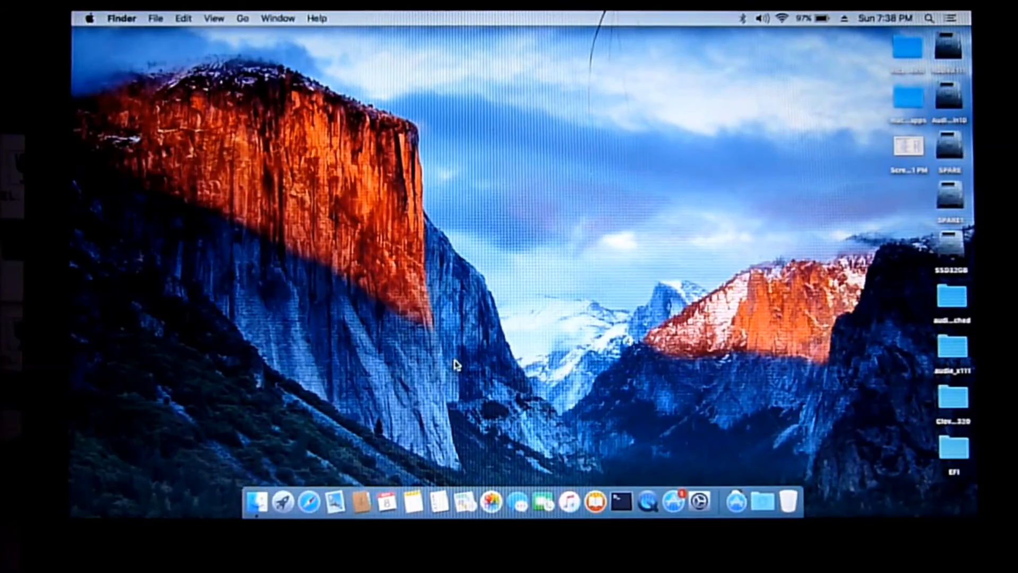
mouse_move(419, 291)
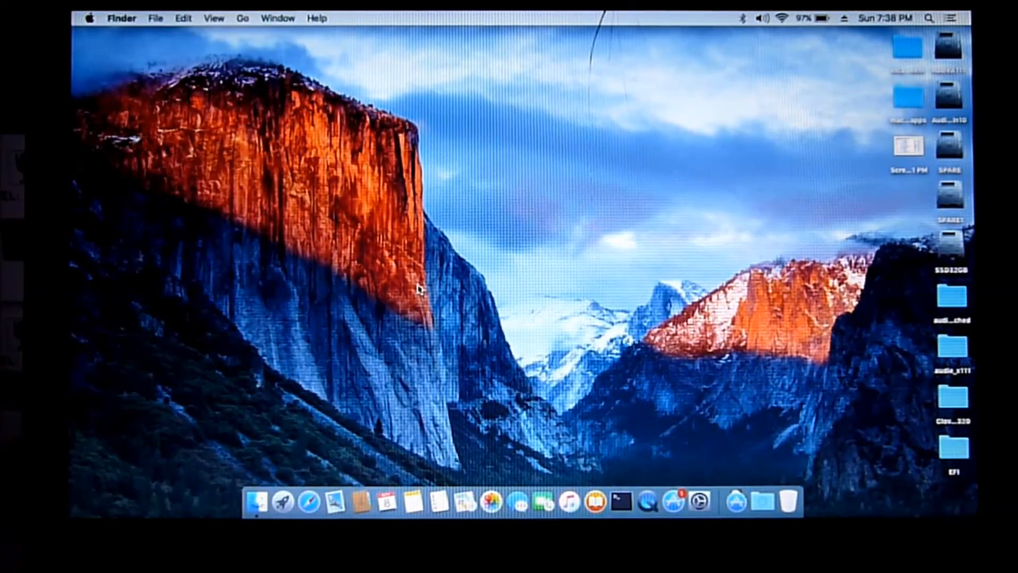
mouse_move(386, 181)
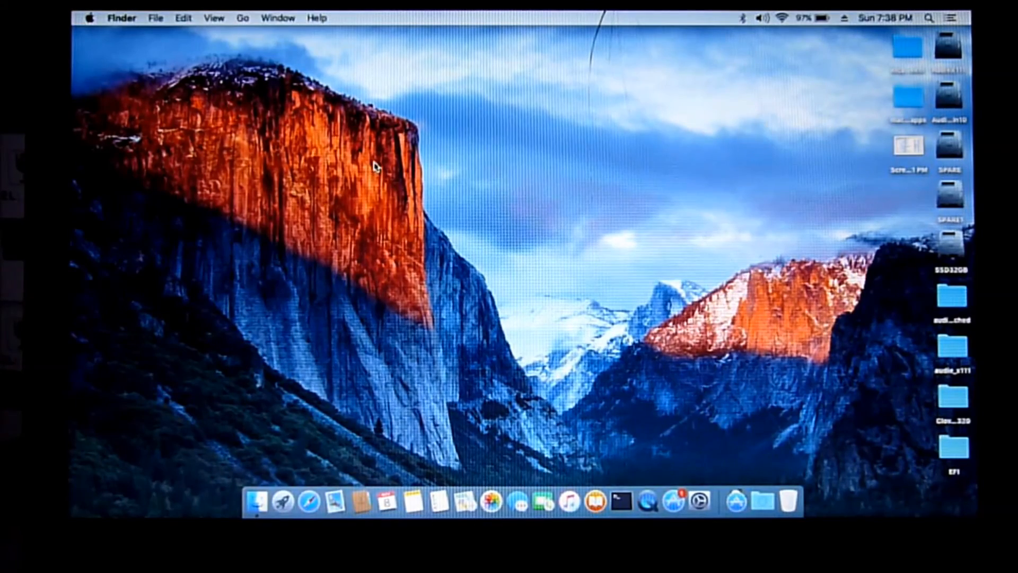
mouse_move(114, 51)
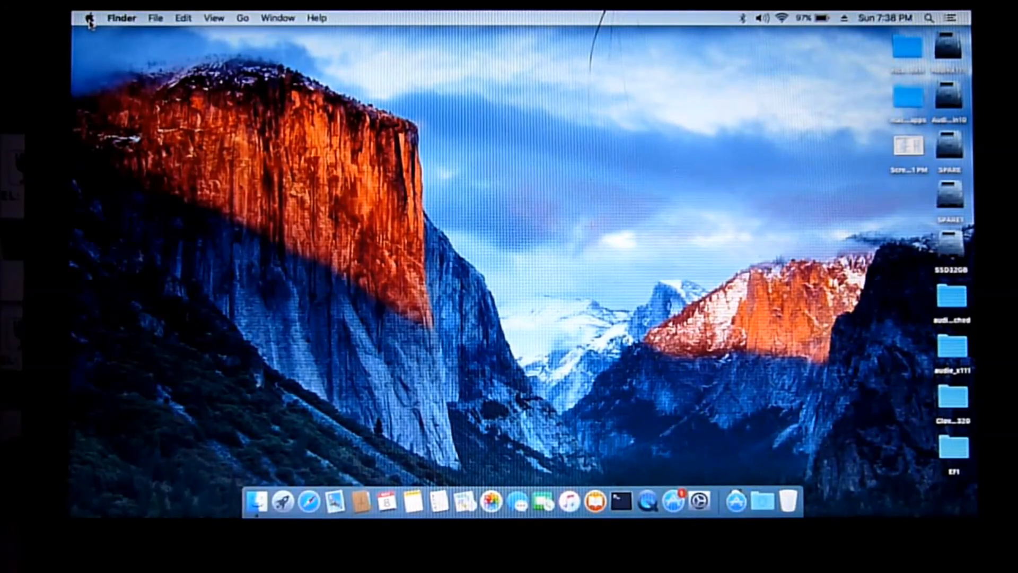
Restart the Mac from the Apple menu and confirm
left_click(89, 18)
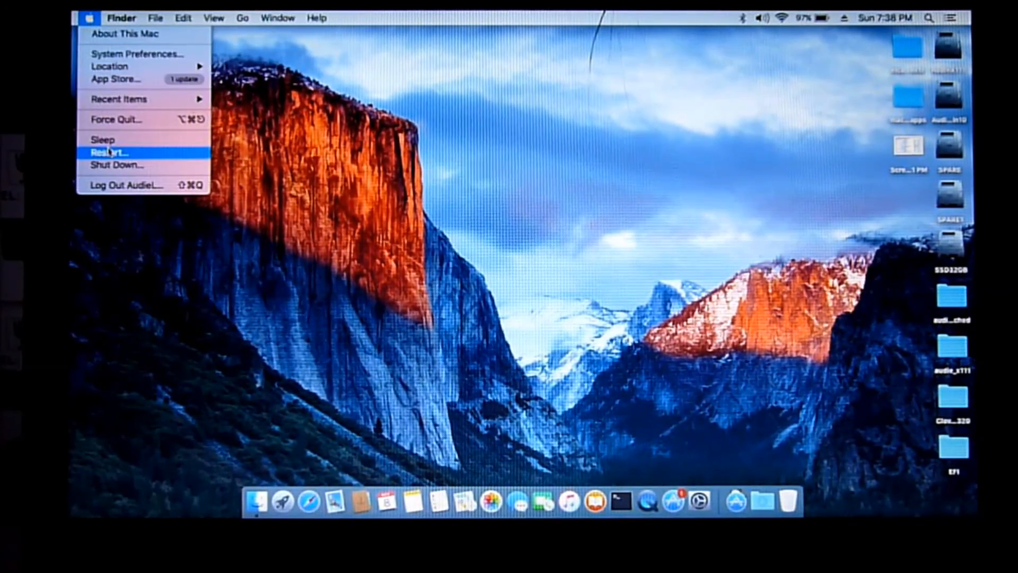
left_click(107, 152)
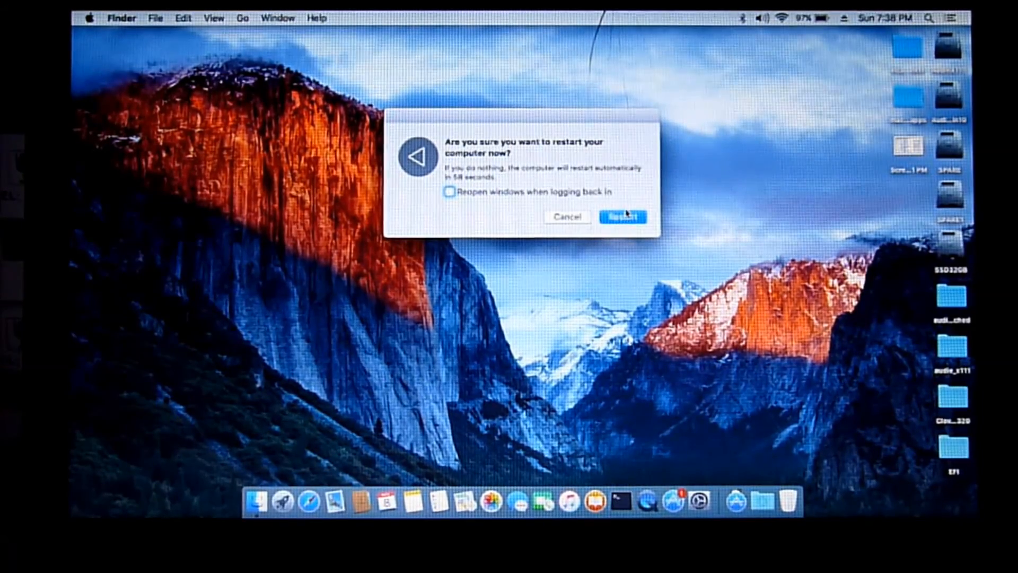
left_click(621, 216)
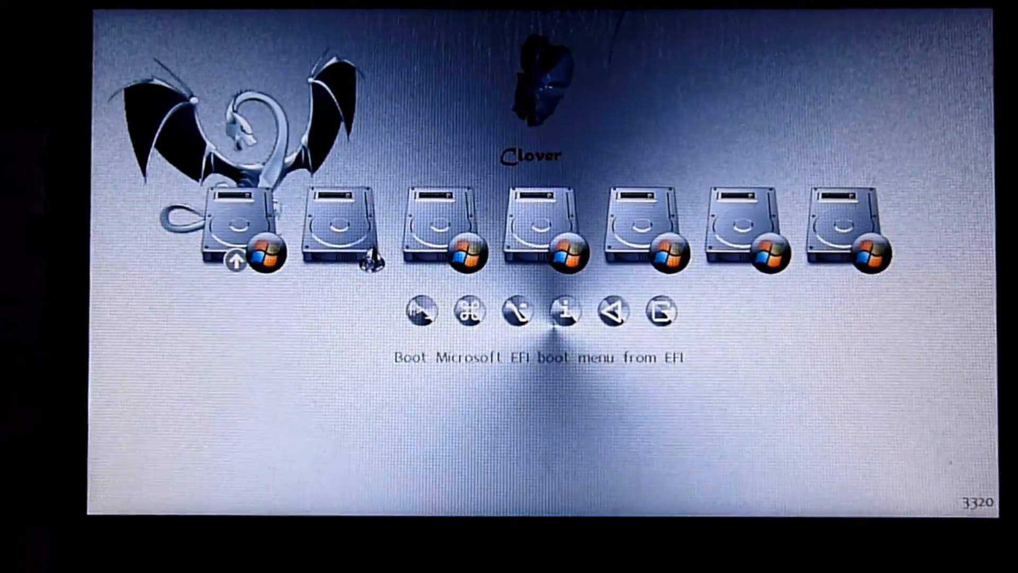
Highlight 'Boot Mac OS X from AudieX111' in the Clover boot menu
key("Right")
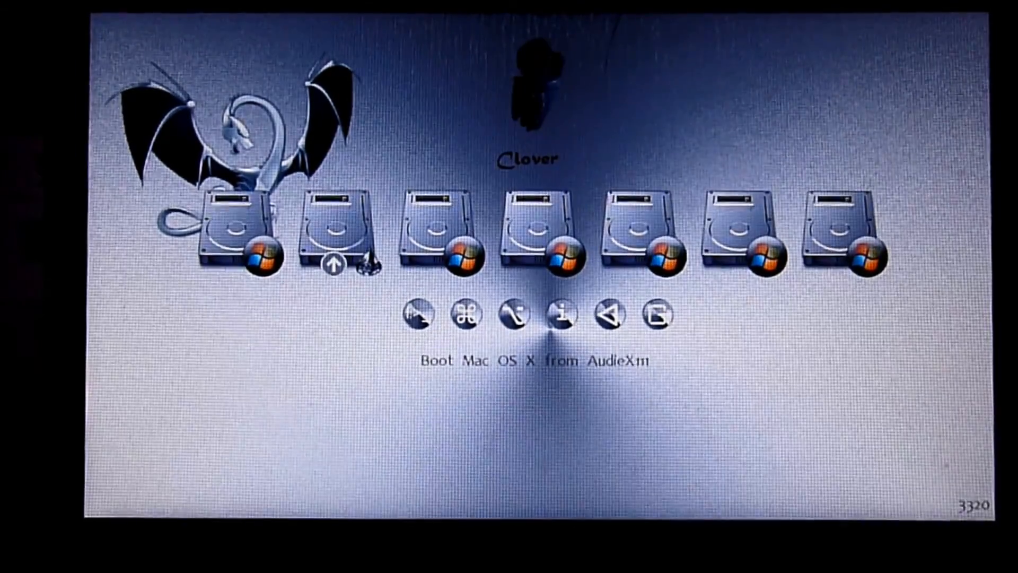